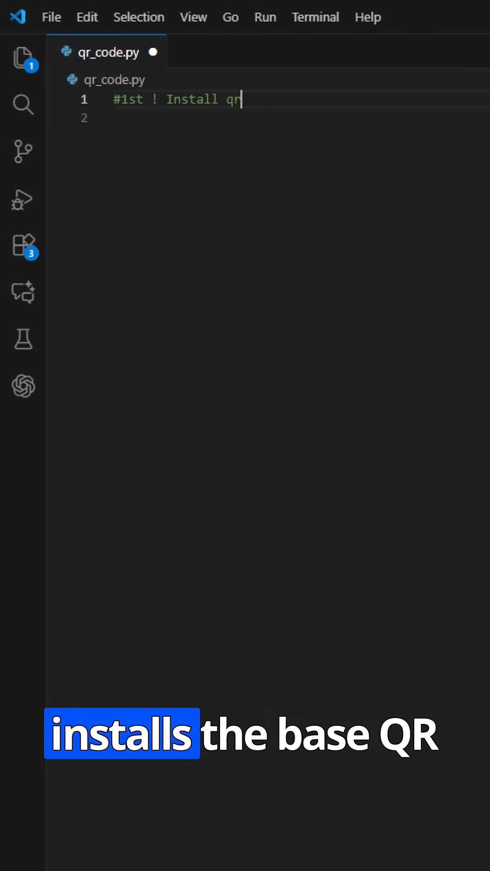
# Add header comments '#1st ! Install qrcode:' and '# pip install qrcode[pil]' to qr_code.py
pyautogui.write('co')
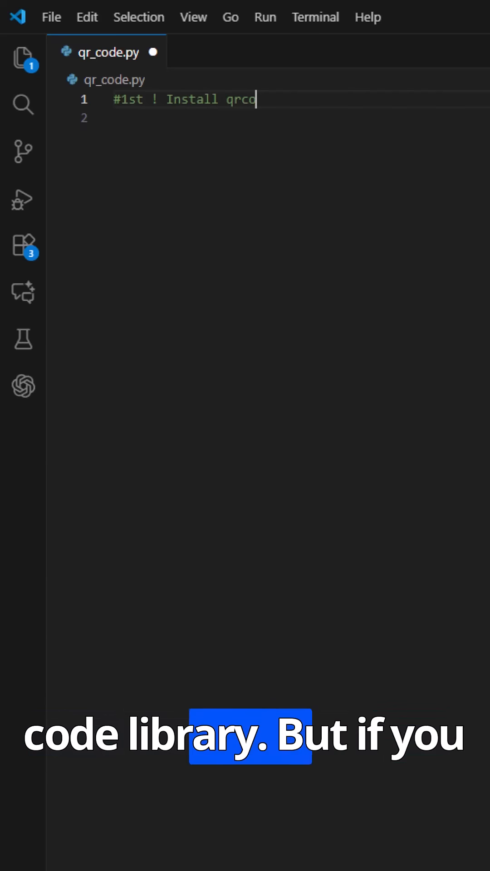
pyautogui.write('de:')
pyautogui.click(299, 118)
pyautogui.write('#')
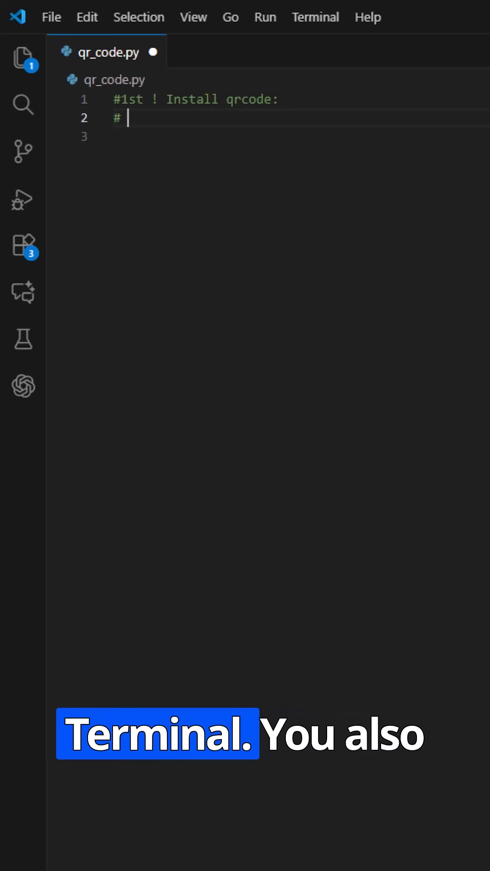
pyautogui.write('pip insta')
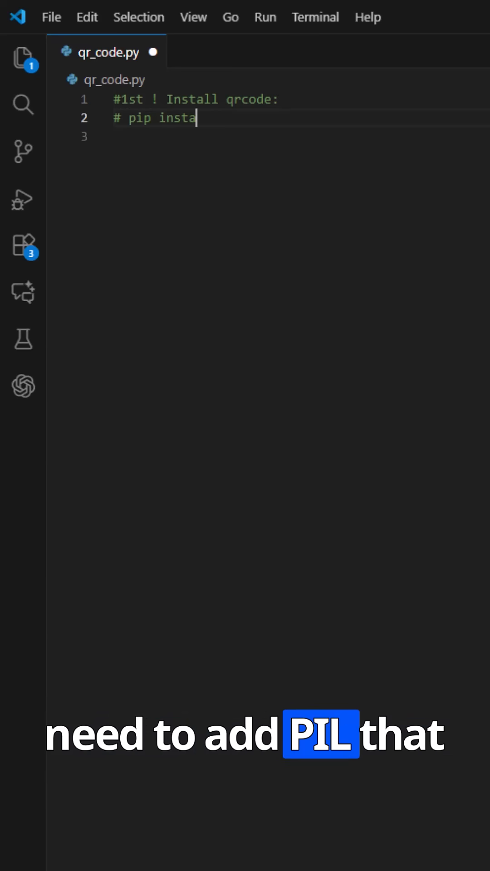
pyautogui.write('ll qrc')
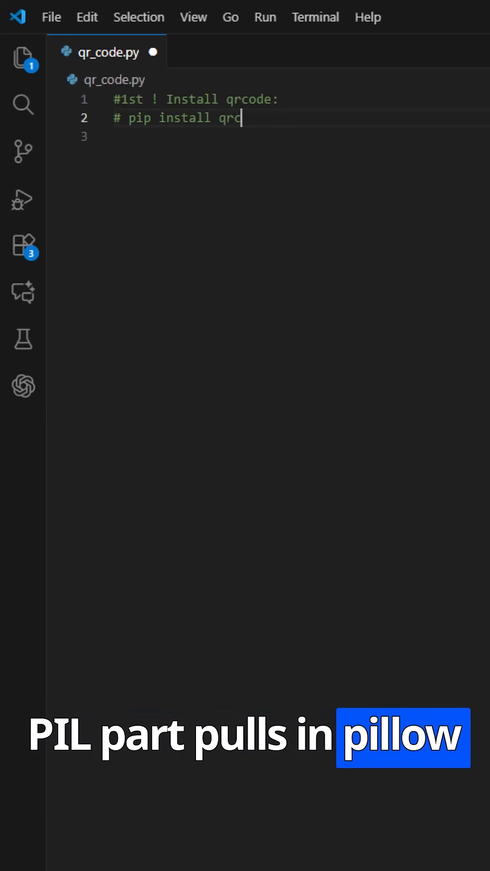
pyautogui.write('ode[pil')
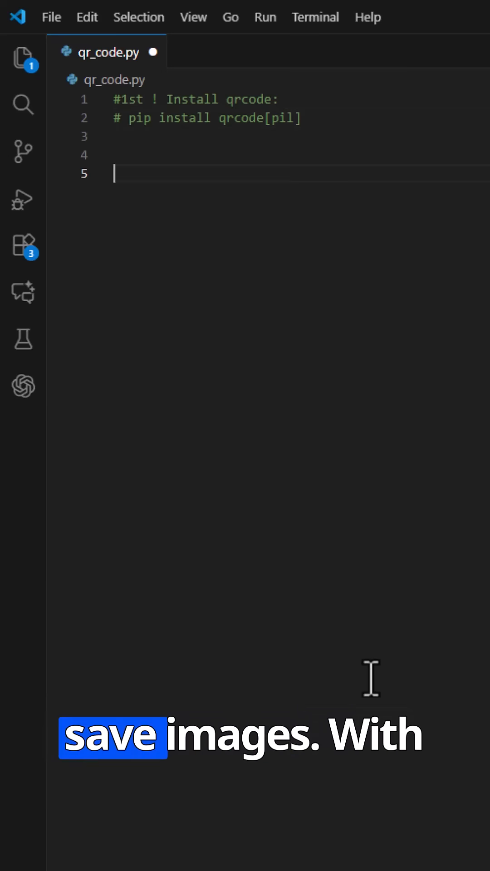
# Import qrcode and os, and add an output path comment
pyautogui.write('import qrcode')
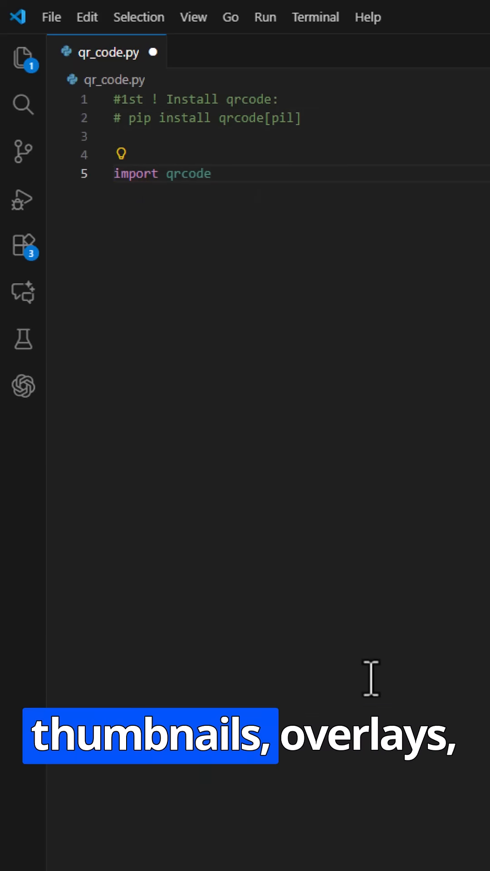
pyautogui.write('import o')
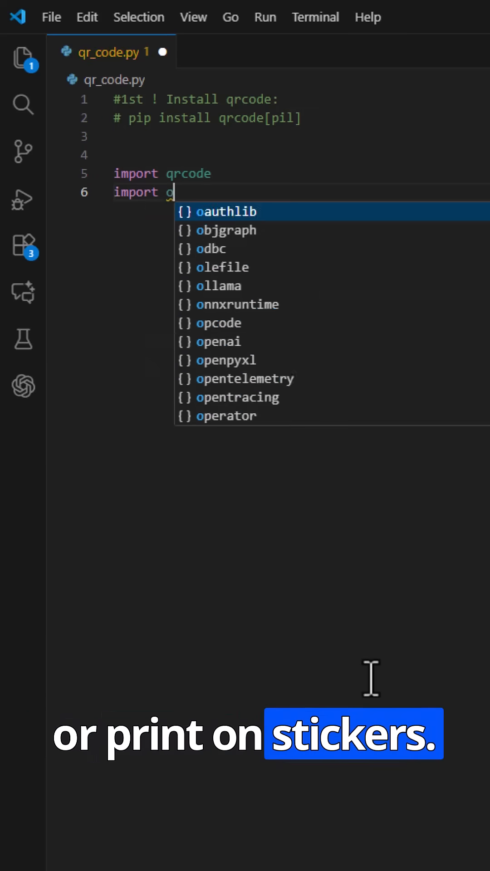
pyautogui.write('s')
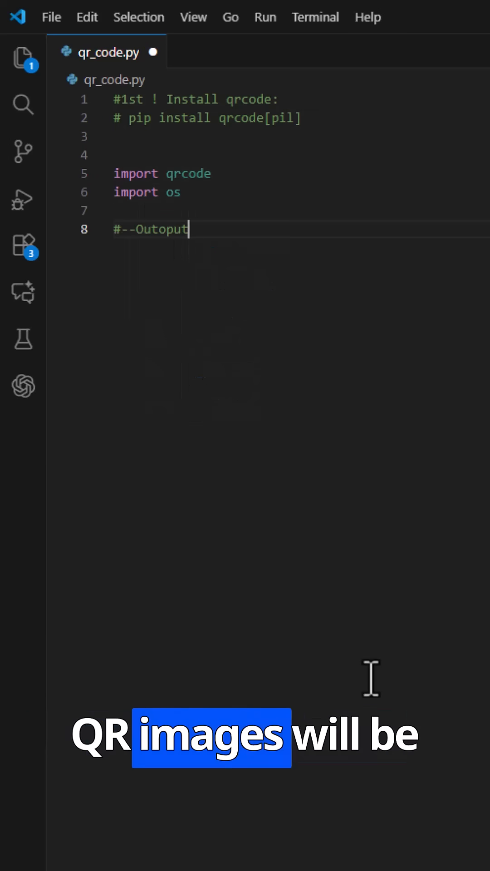
pyautogui.write('path---')
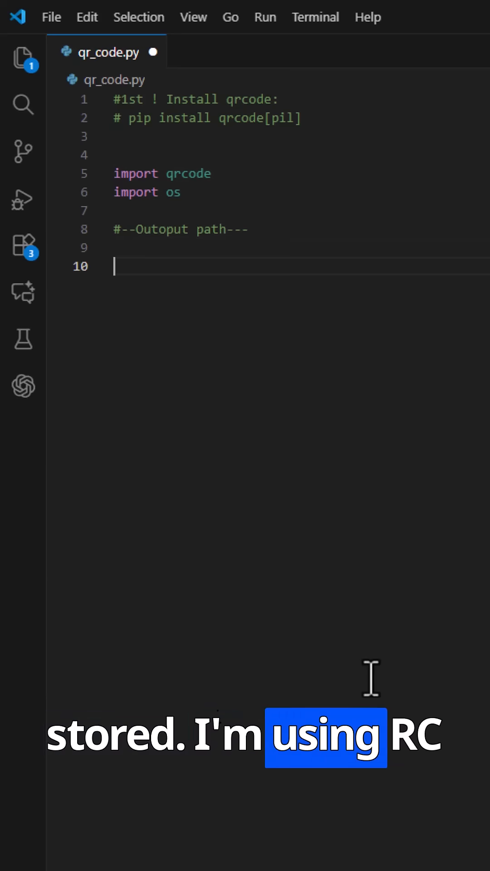
# Set SAVE_PATH = r"C:\temp" and begin def create_qr()
pyautogui.write('SAVE_PATH')
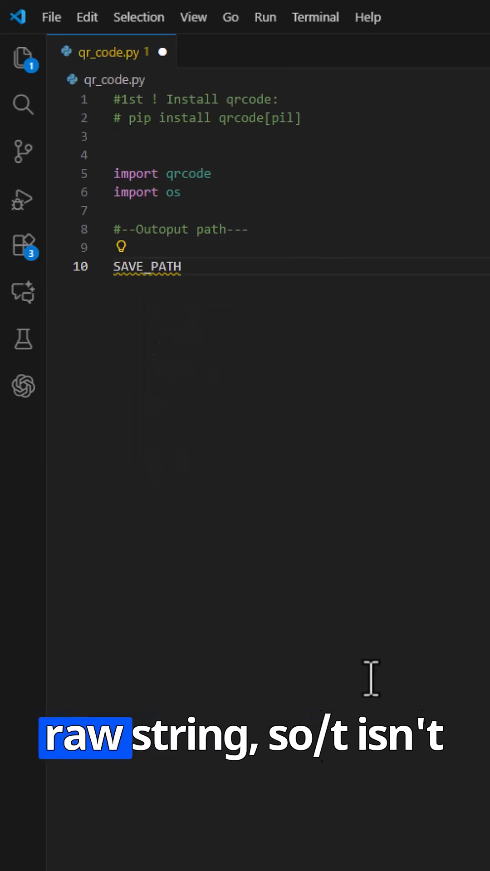
pyautogui.write('= r"C"')
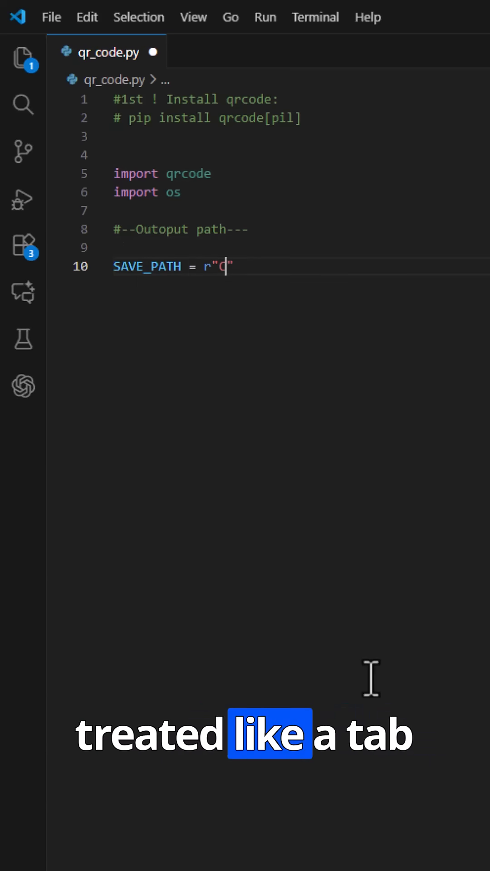
pyautogui.write(':\\temp')
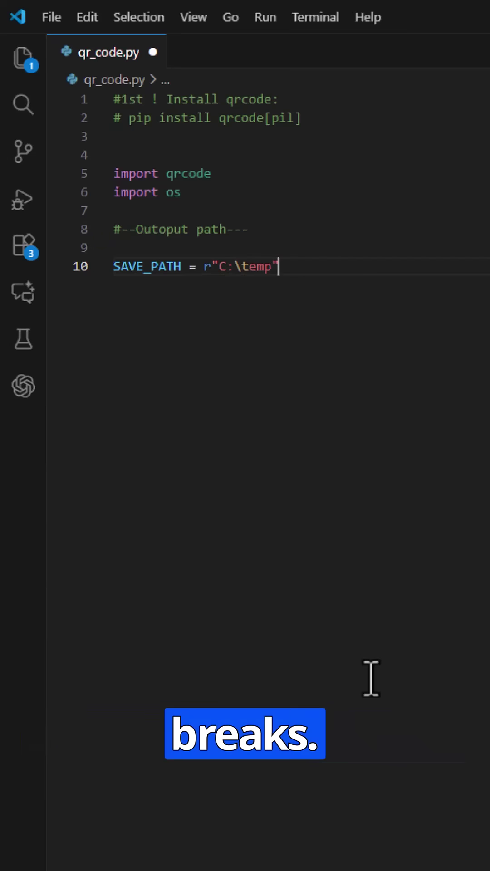
pyautogui.write('def create_qr()')
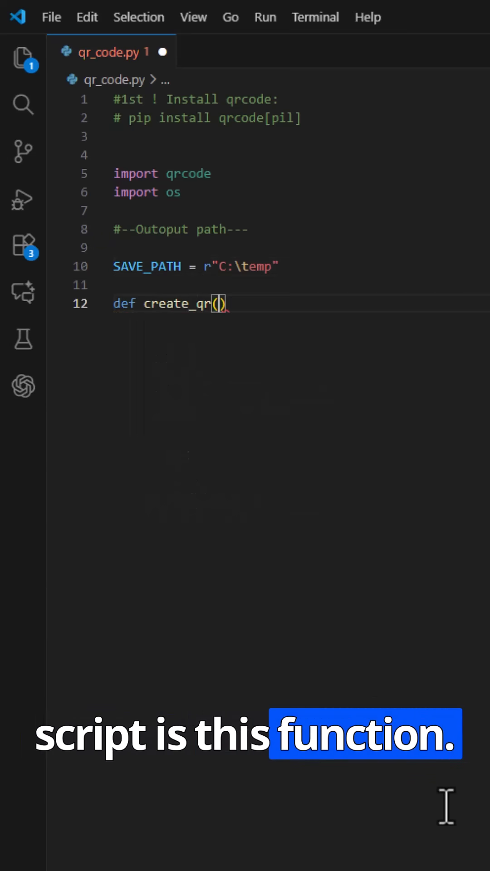
# Give create_qr data and filename str parameters, then make, save and print the QR image
pyautogui.write('data: str, fileane')
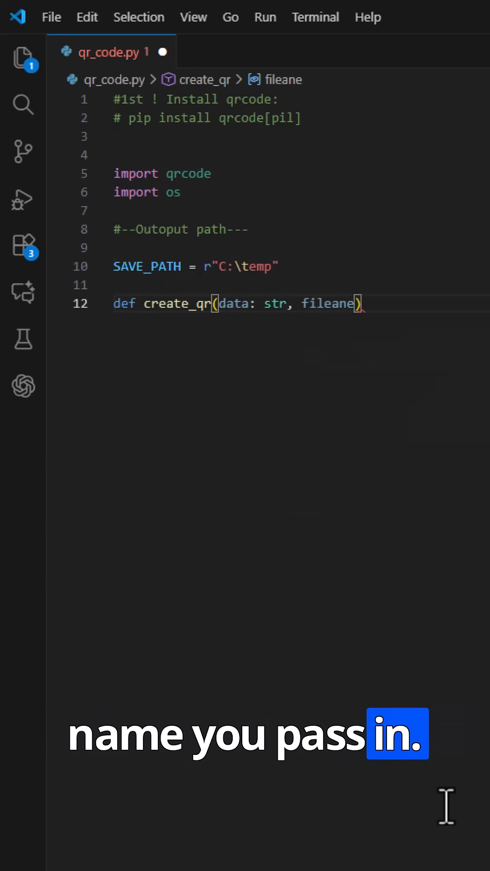
pyautogui.write(': str) -> None:')
pyautogui.write('full_path = os.path.join(SAVE_PATH, filename')
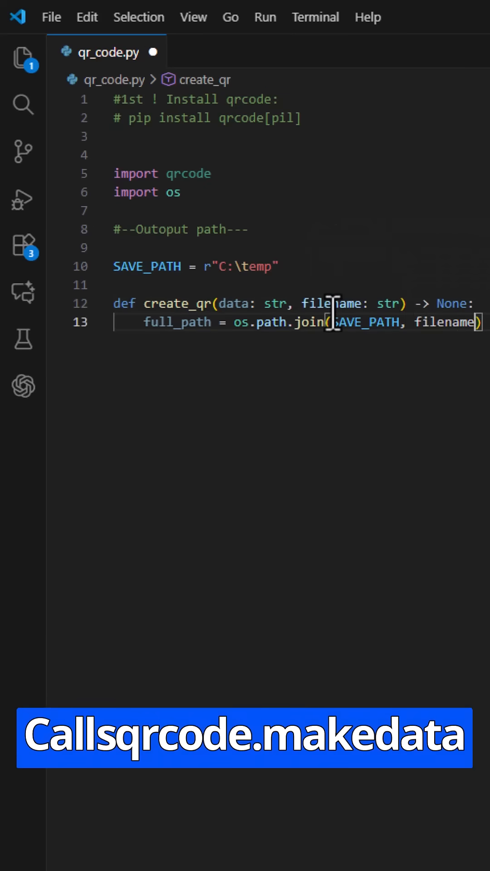
pyautogui.write('img = qrcod')
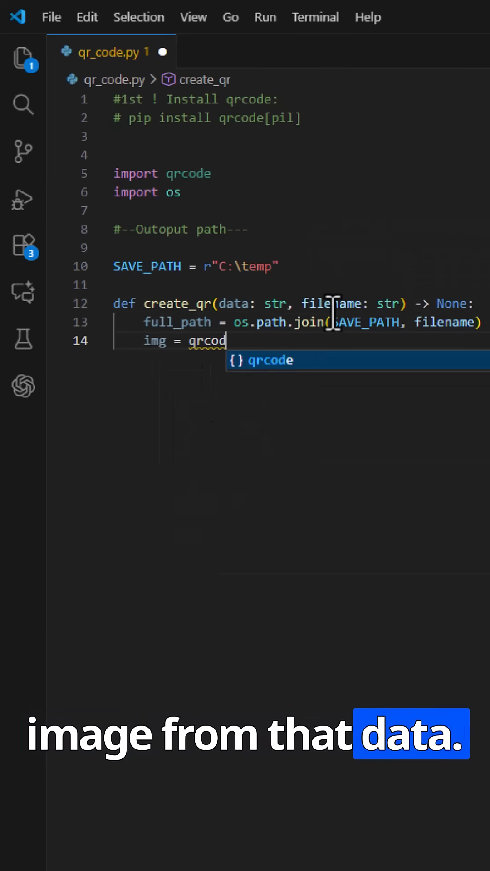
pyautogui.write('e.make(data)')
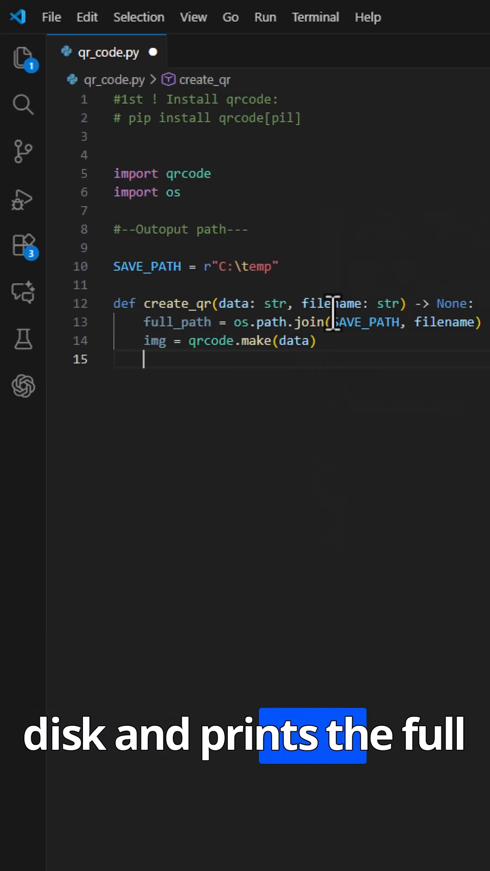
pyautogui.write('img.save(full_path)')
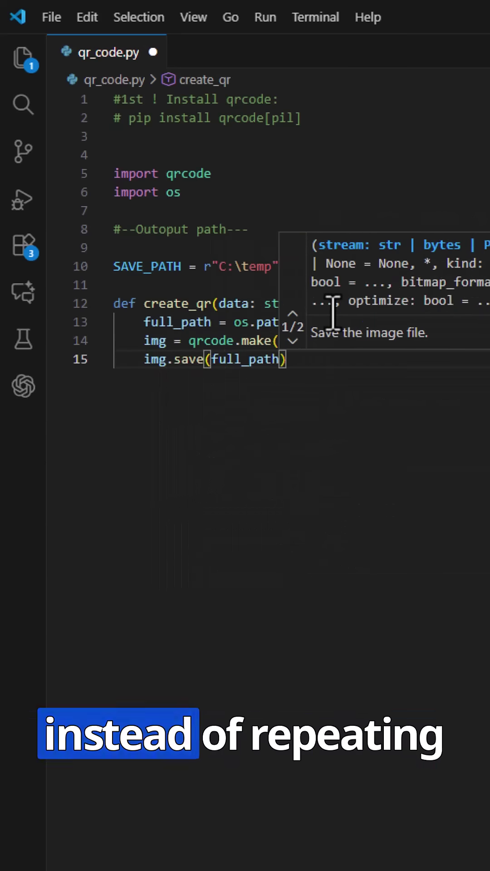
pyautogui.write('print(f"")')
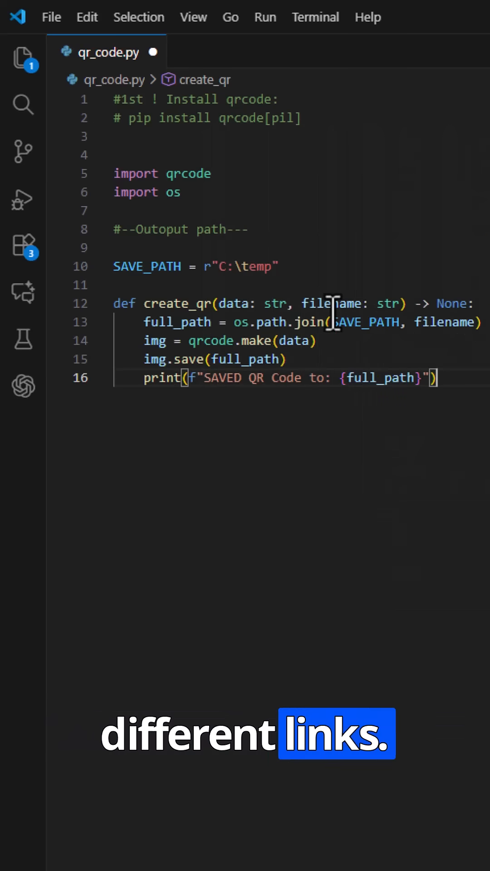
# Add a '# --- HackMeNow QR ---' section comment with the create_qr calls
pyautogui.write('# --- HackMeNow QR ---')
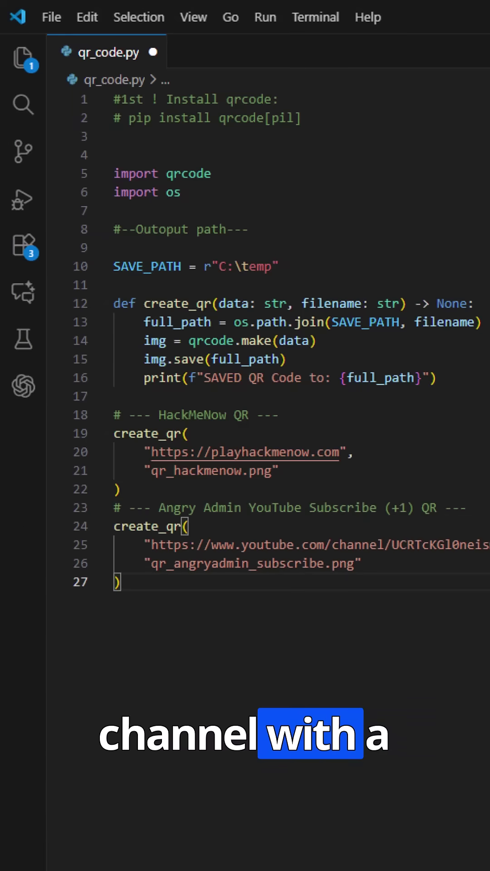
pyautogui.press('Enter')
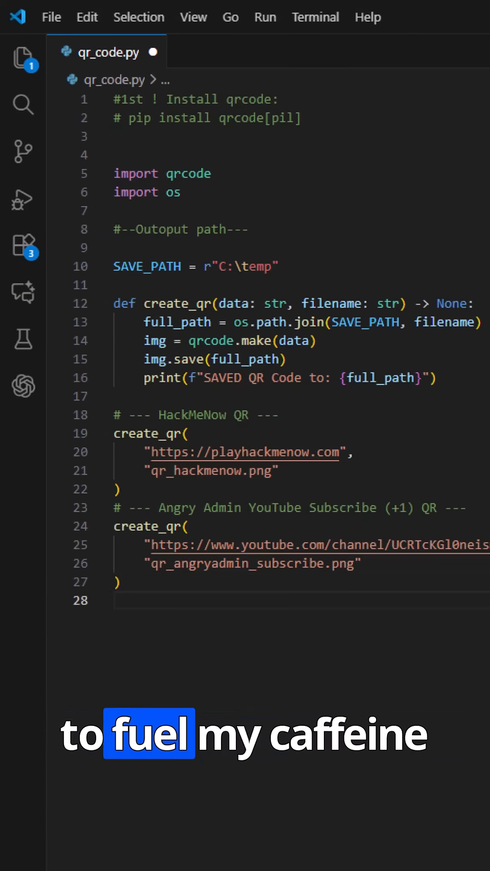